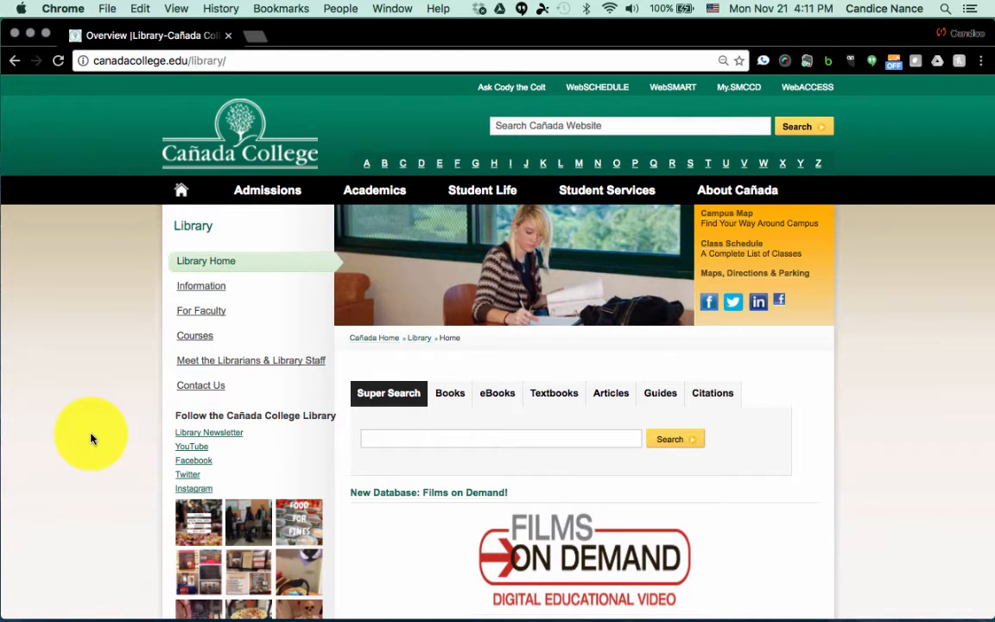
pyautogui.moveTo(413, 344)
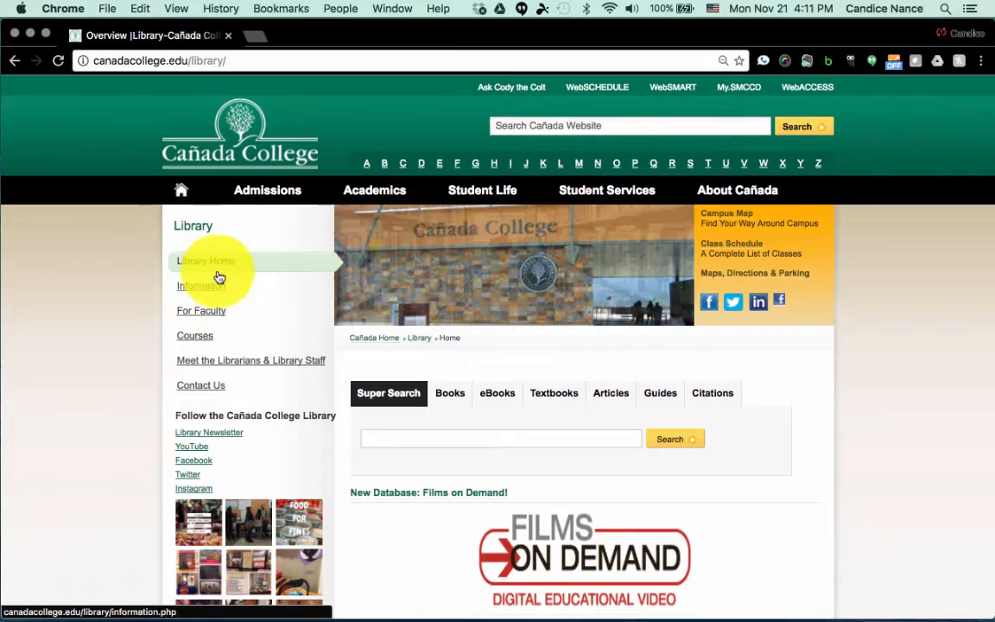
# From Library Home, reach the Articles section's Browse Databases A-Z list
pyautogui.click(204, 261)
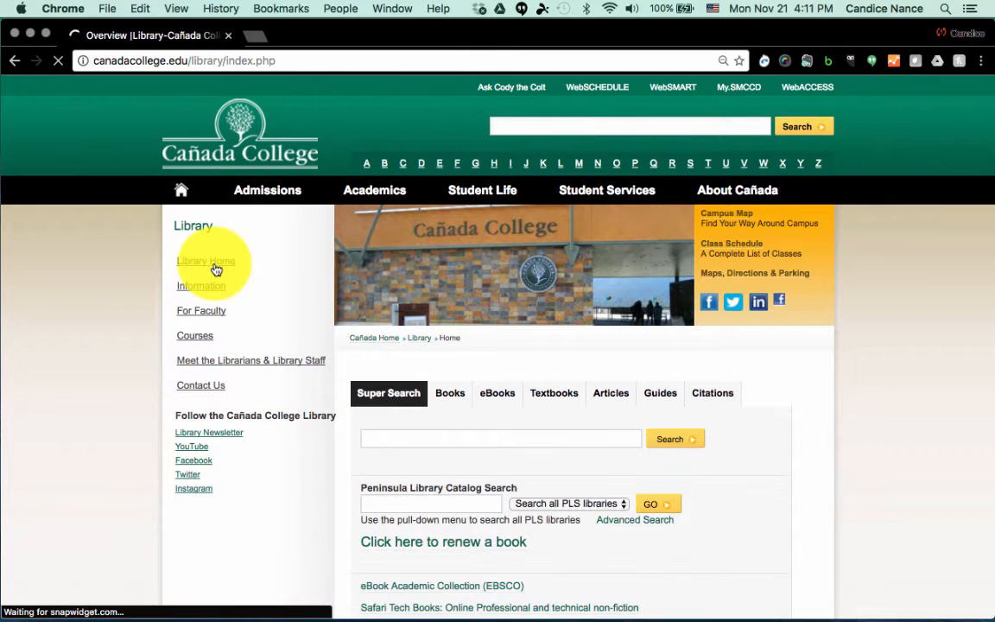
pyautogui.click(206, 261)
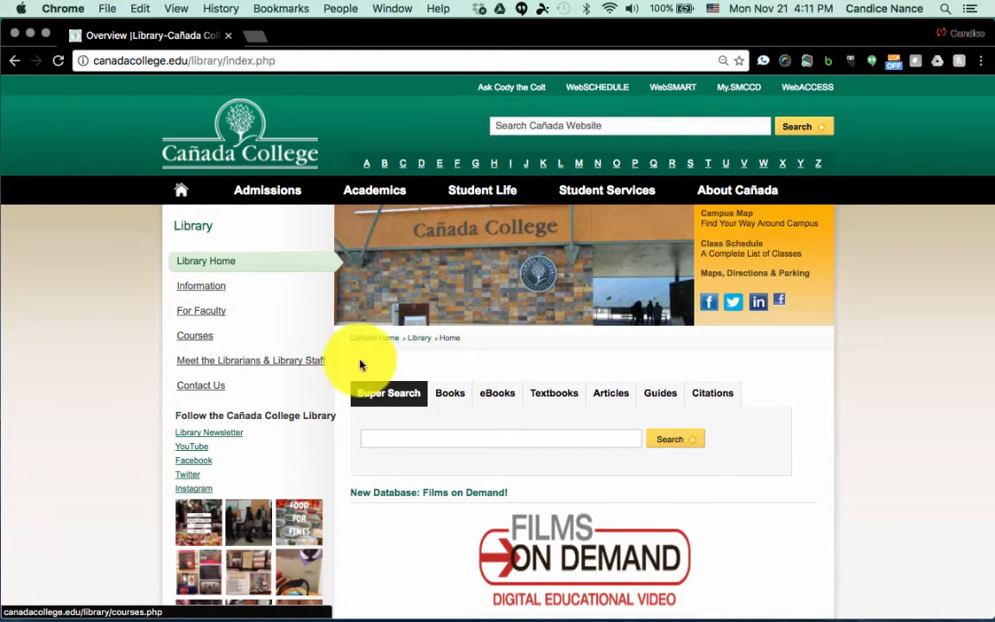
pyautogui.moveTo(679, 394)
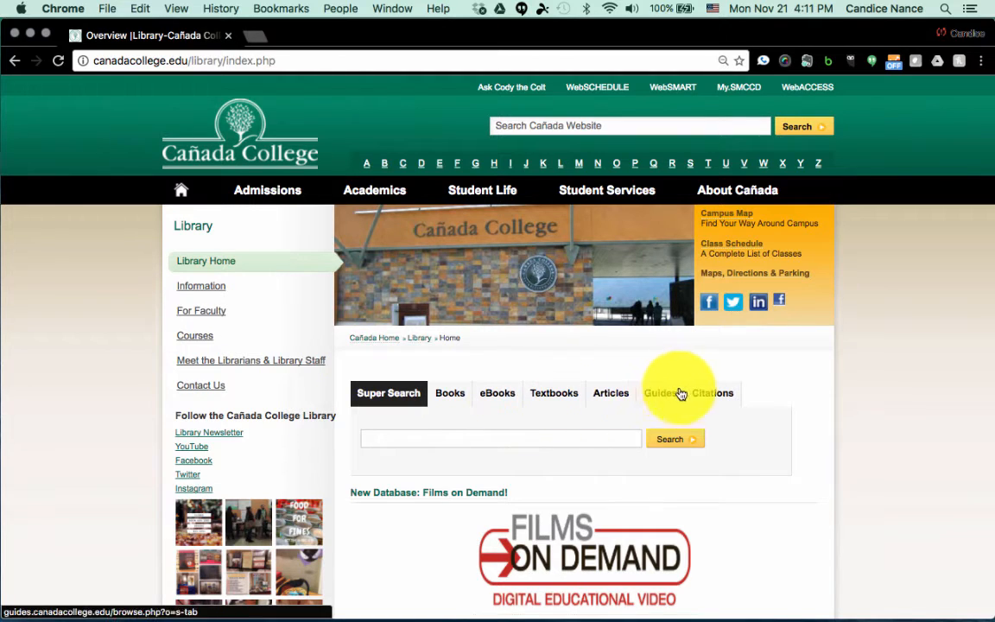
pyautogui.click(612, 394)
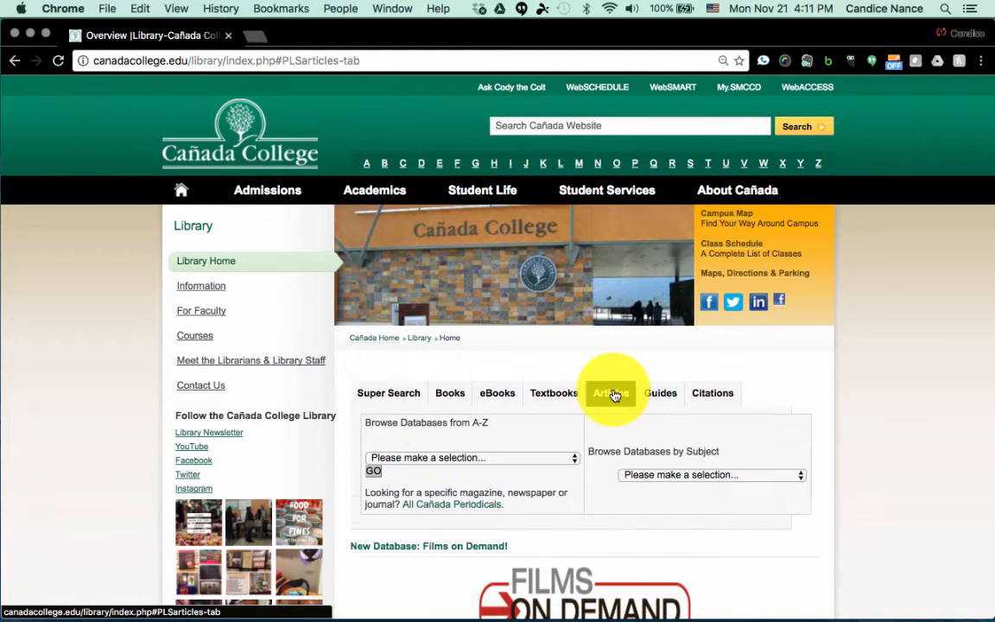
pyautogui.click(610, 394)
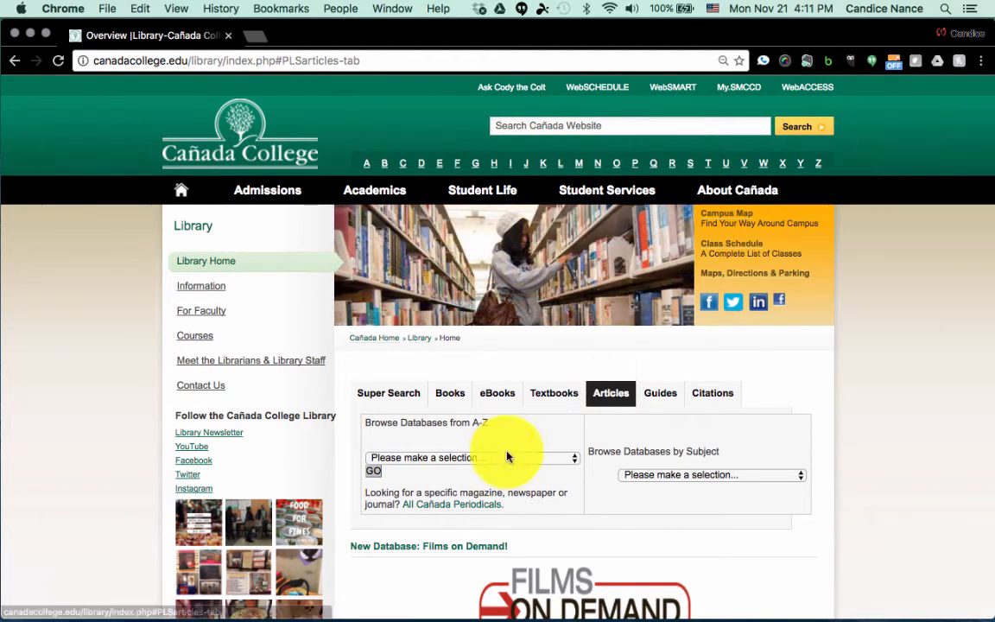
pyautogui.scroll(-3)
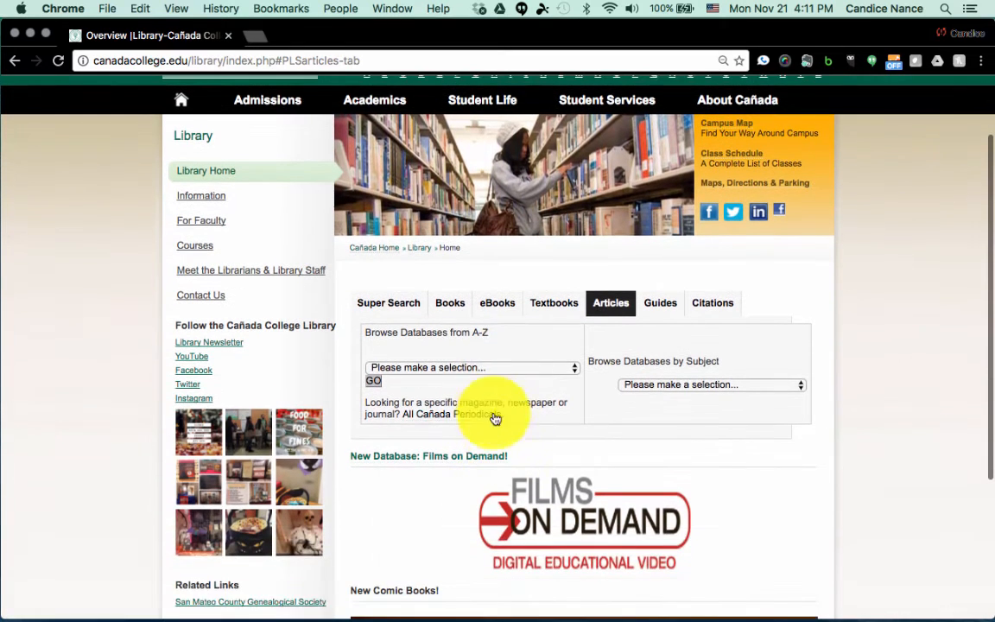
pyautogui.click(470, 367)
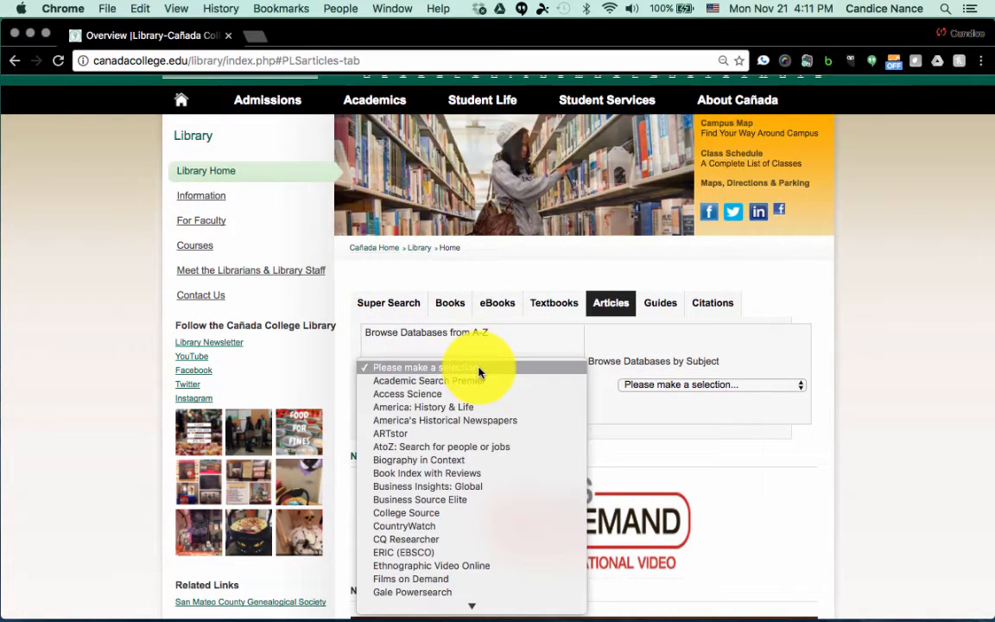
pyautogui.moveTo(475, 488)
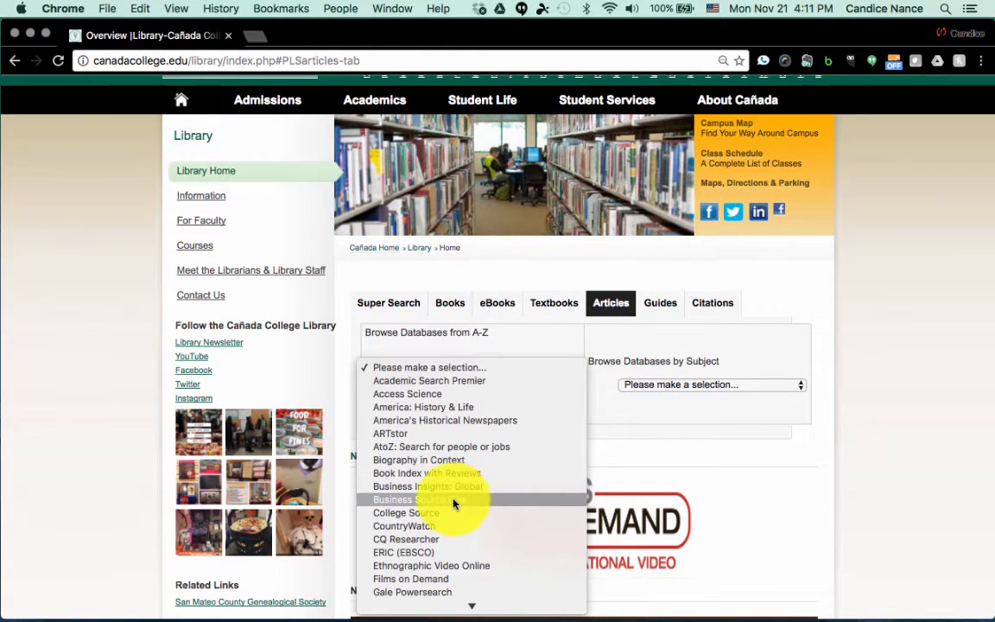
# In Business Source Elite, search for 'hasbro, inc.' using the suggested company name
pyautogui.click(428, 498)
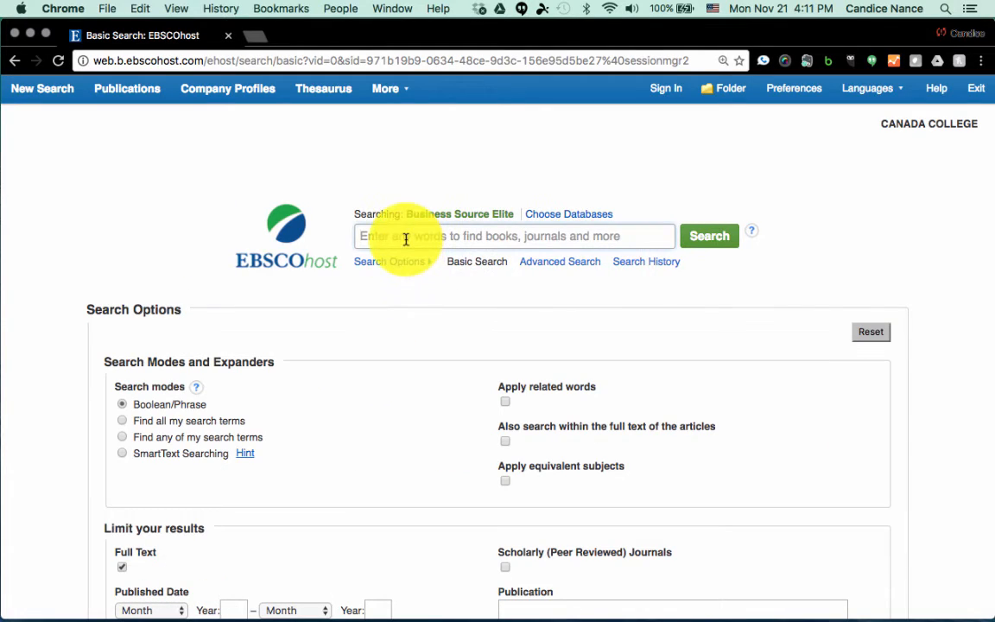
pyautogui.write('h')
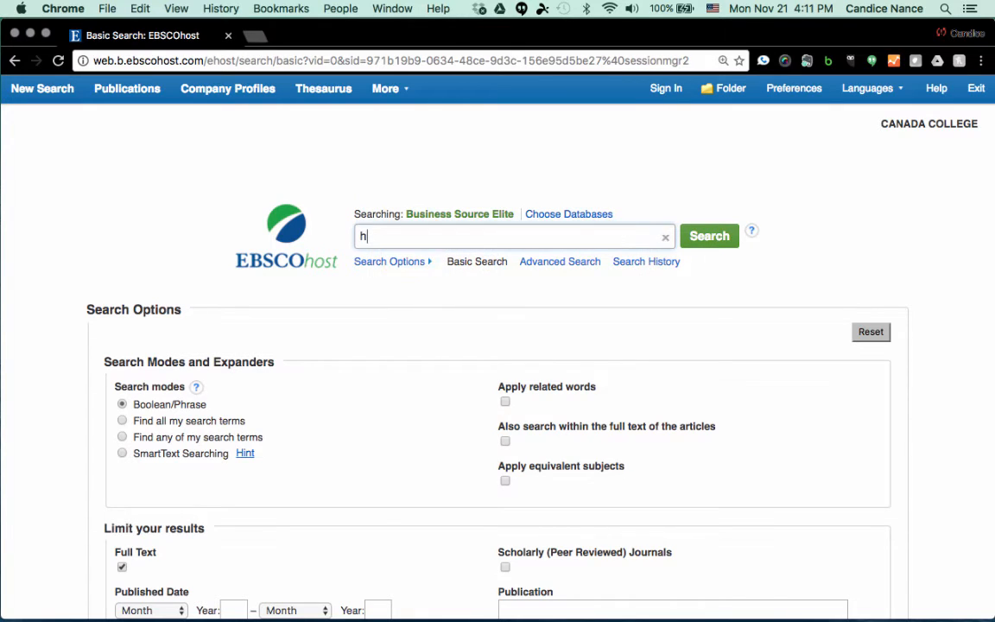
pyautogui.write('asbro,')
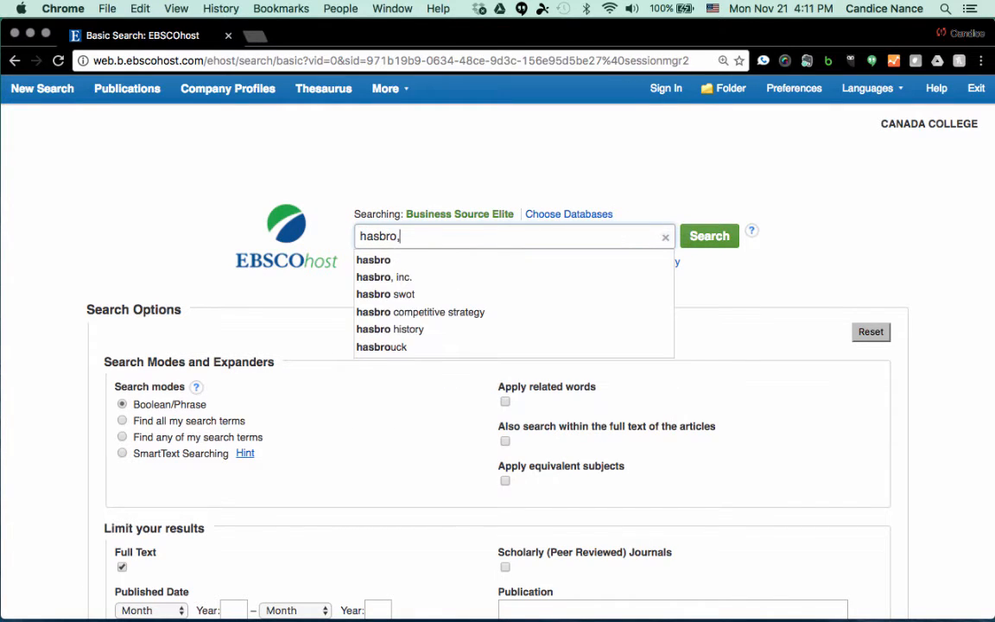
pyautogui.click(383, 277)
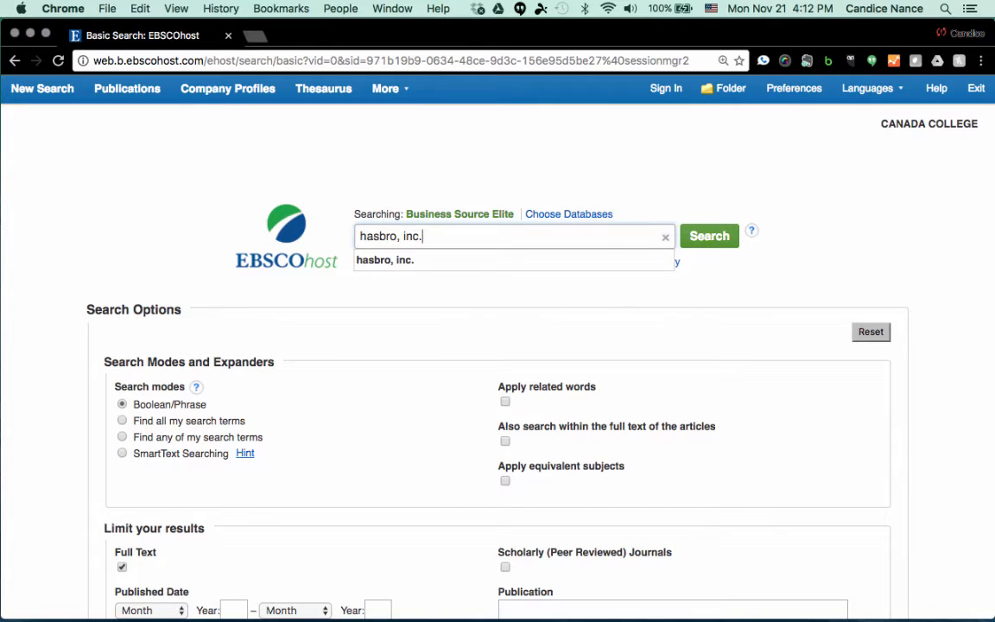
pyautogui.click(709, 235)
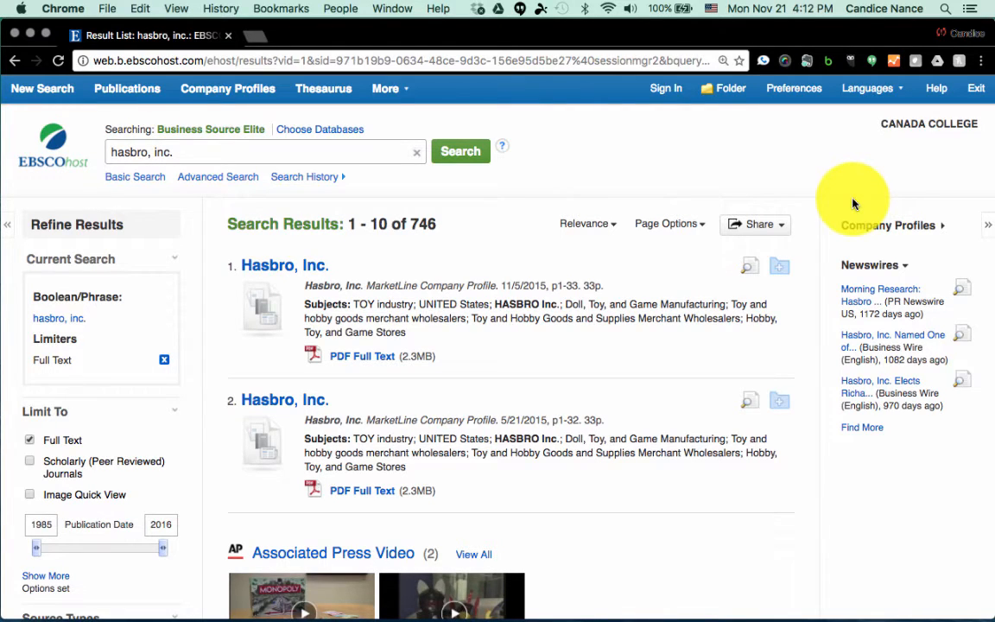
pyautogui.moveTo(484, 343)
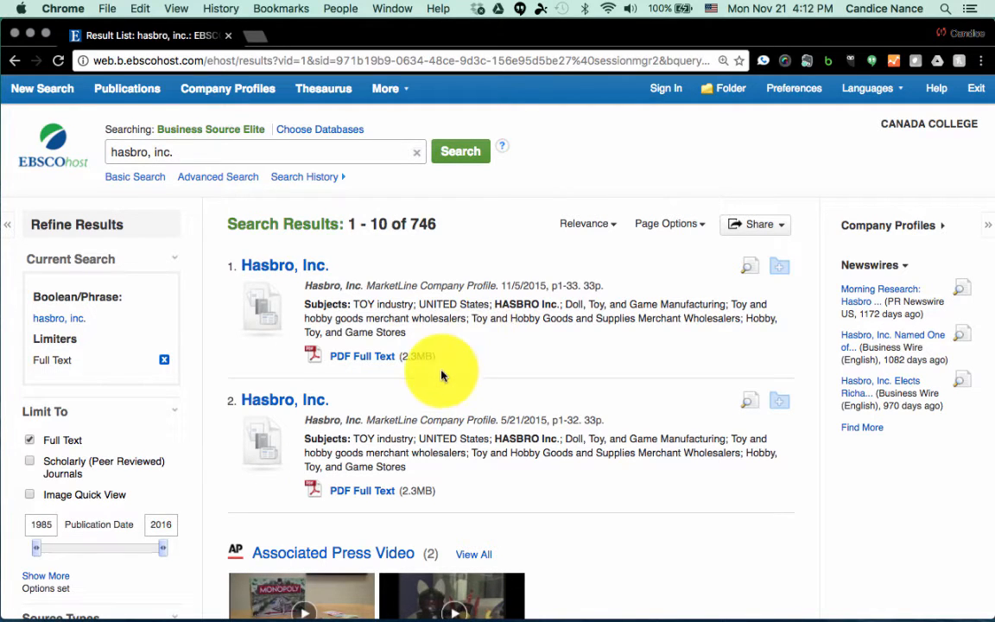
# Open the Hasbro, Inc. record under Company Profiles in the results
pyautogui.scroll(-3)
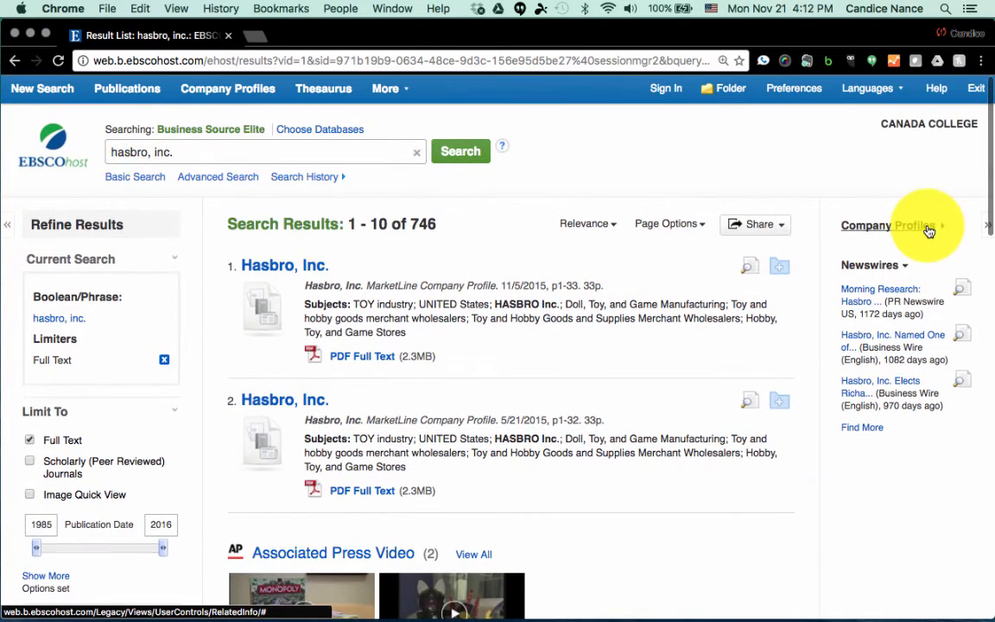
pyautogui.moveTo(907, 229)
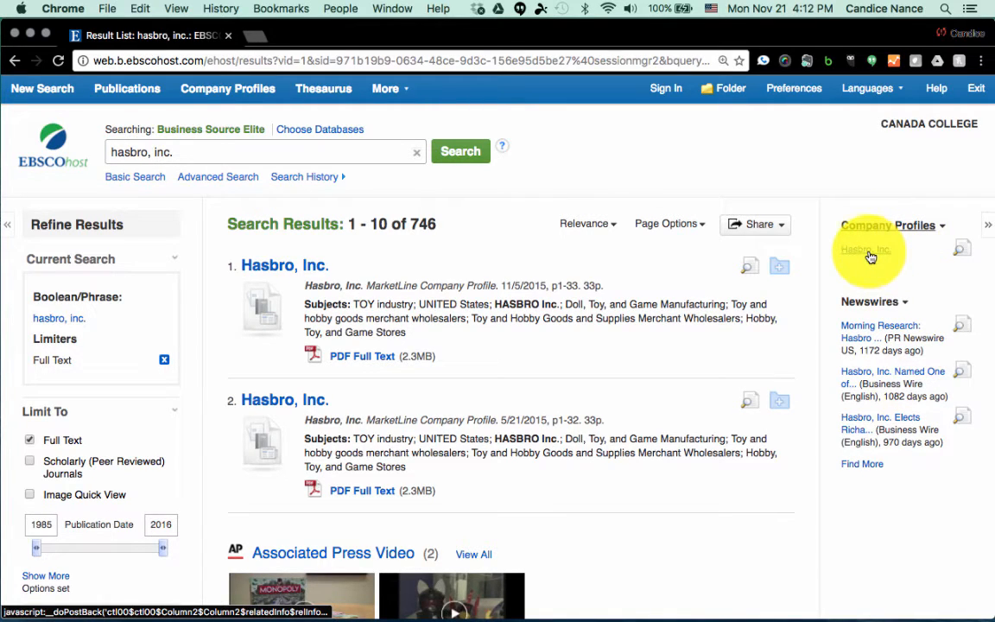
pyautogui.click(866, 249)
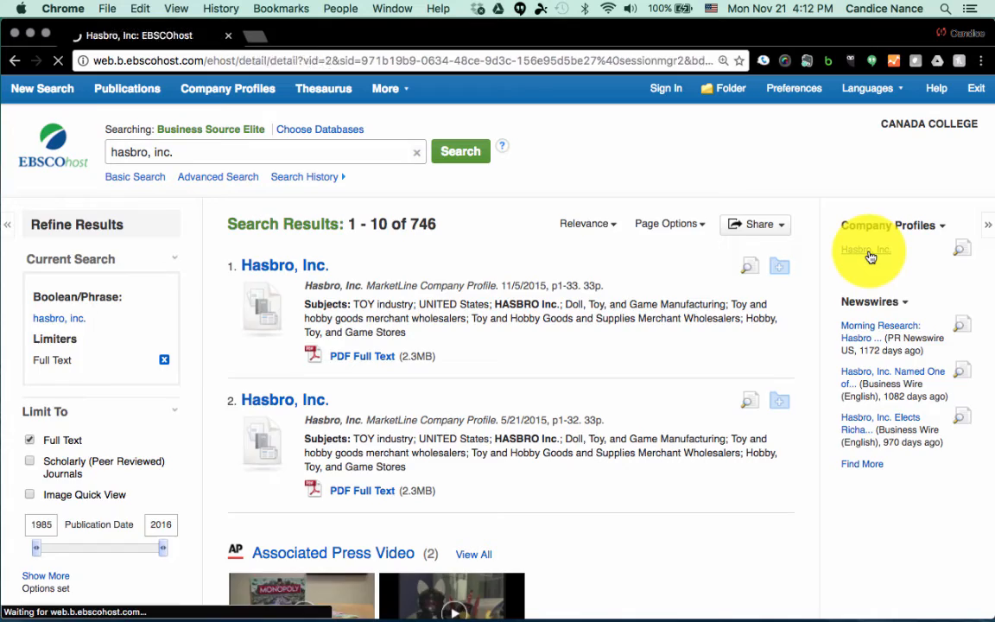
pyautogui.click(864, 251)
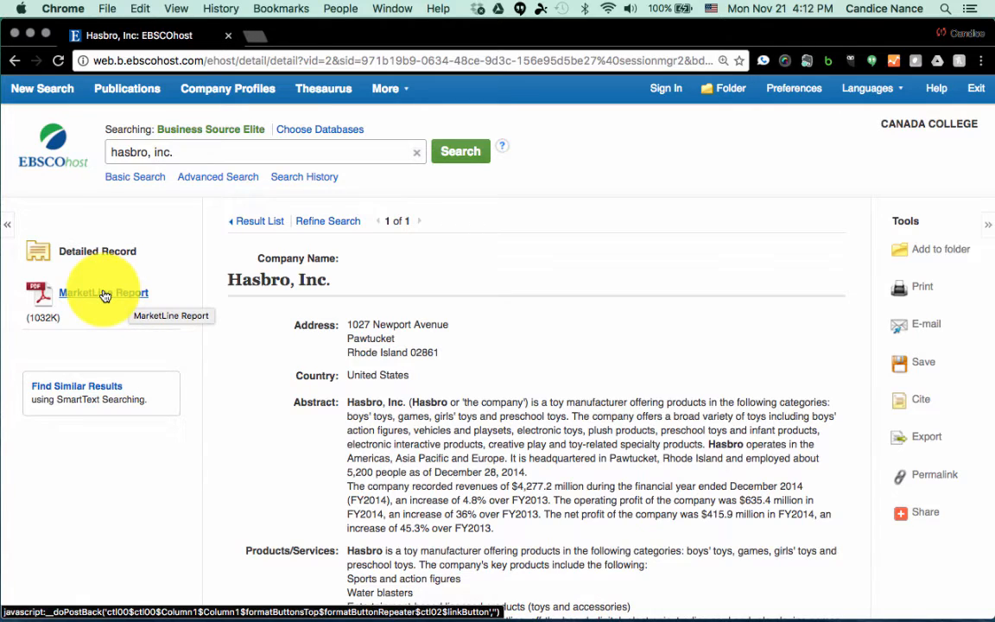
pyautogui.click(104, 294)
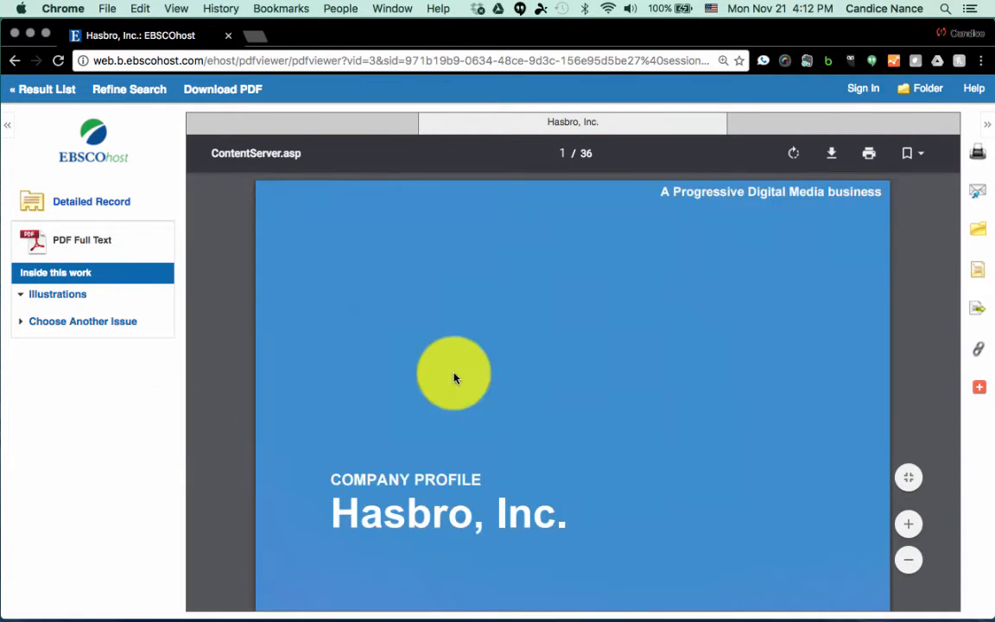
pyautogui.scroll(-3)
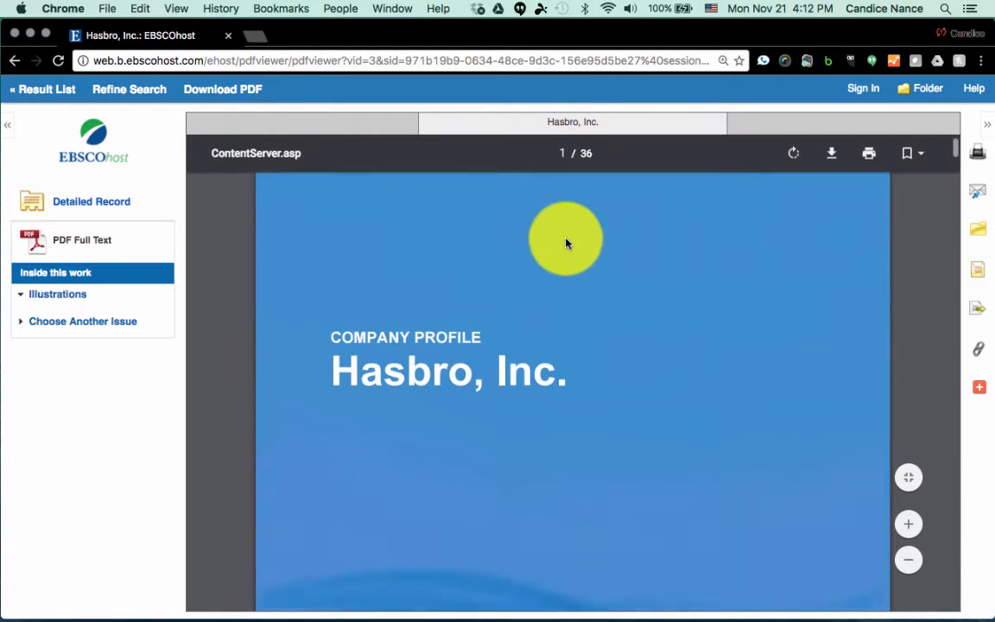
pyautogui.scroll(-3)
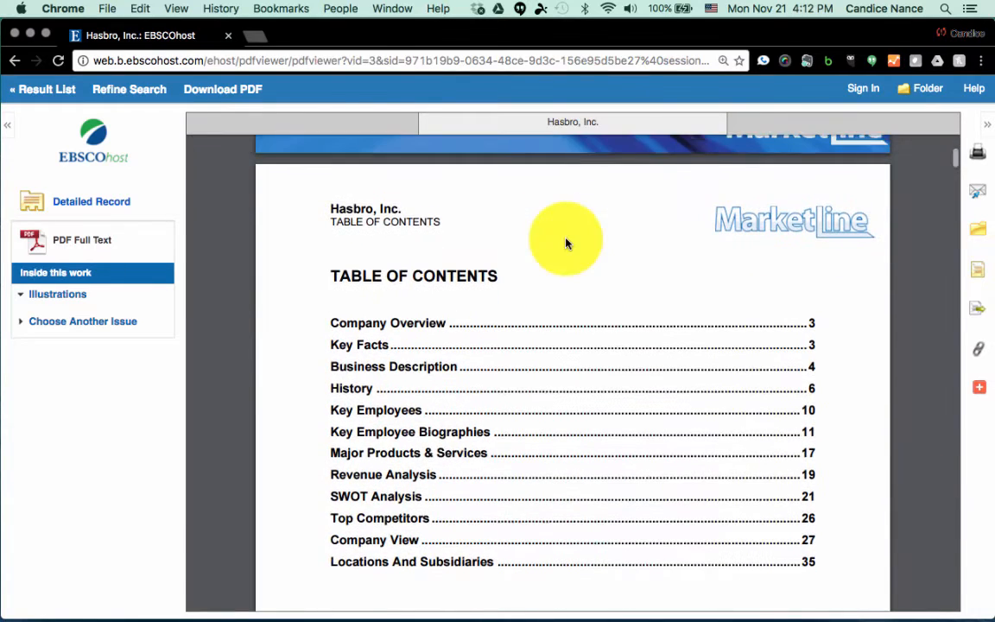
pyautogui.scroll(-3)
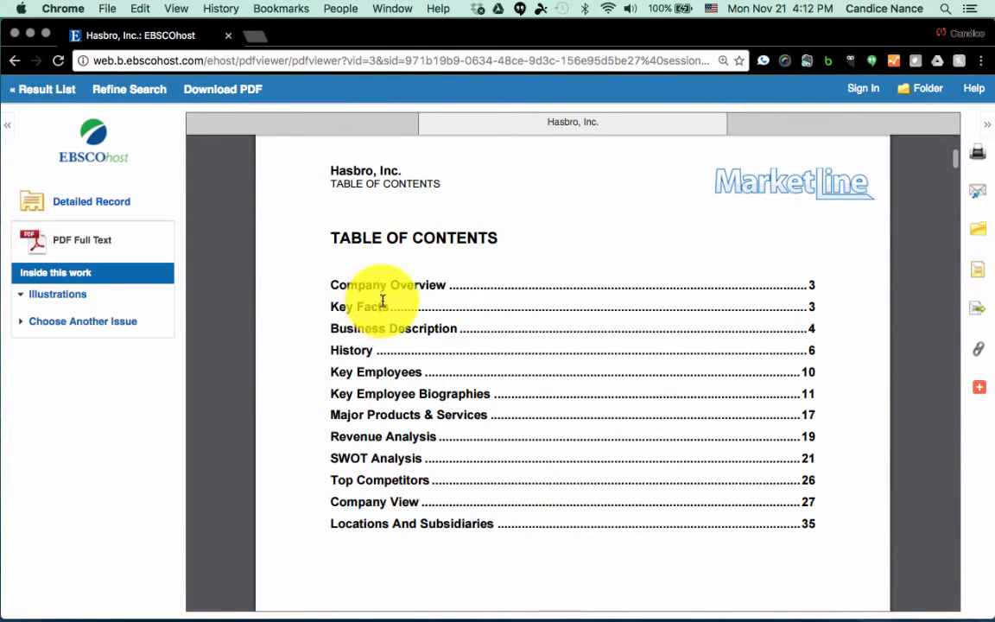
pyautogui.moveTo(400, 313)
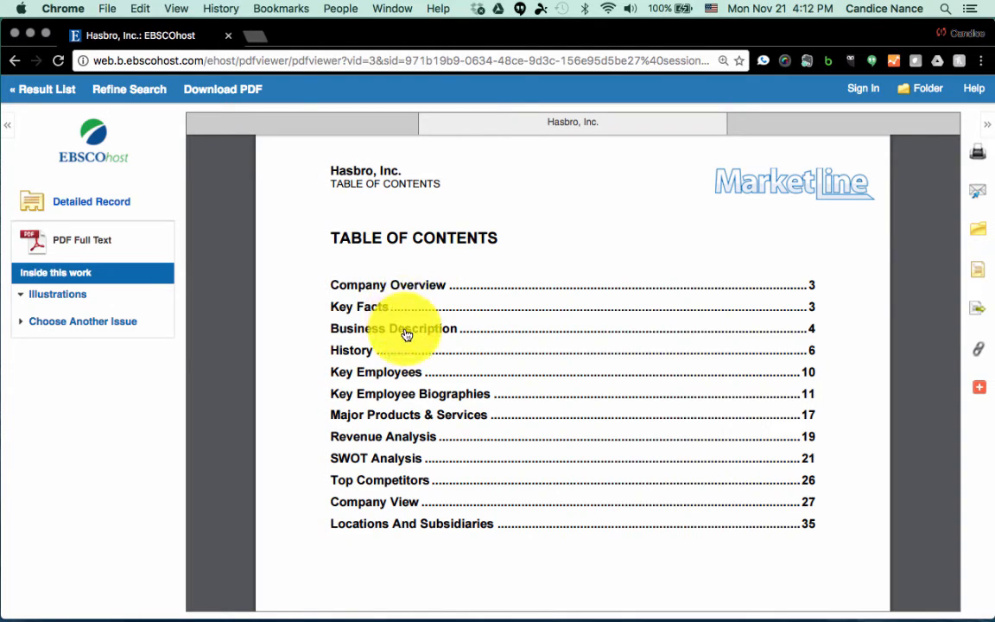
pyautogui.moveTo(451, 374)
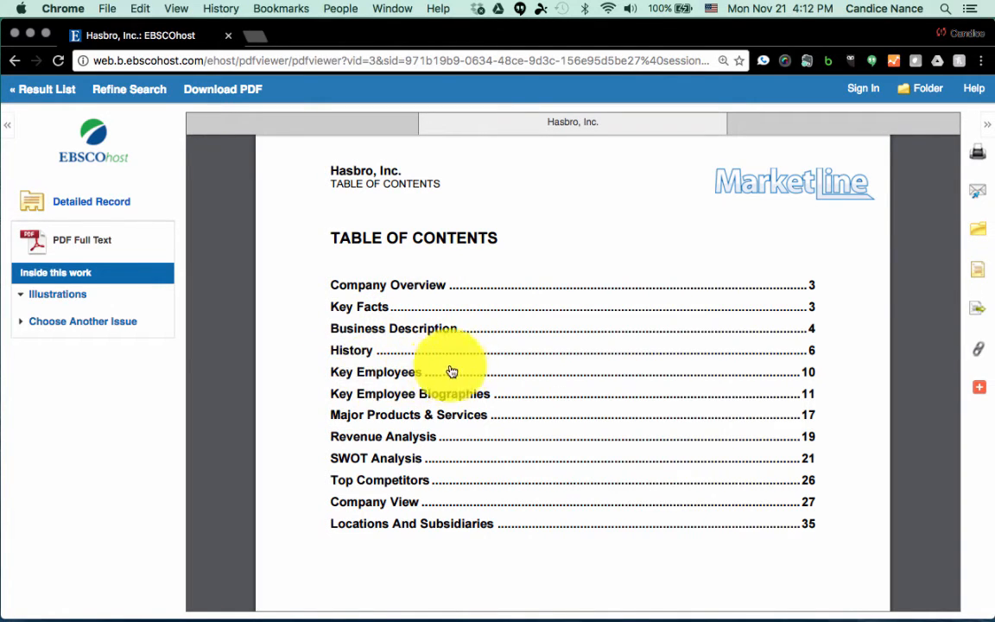
pyautogui.moveTo(418, 376)
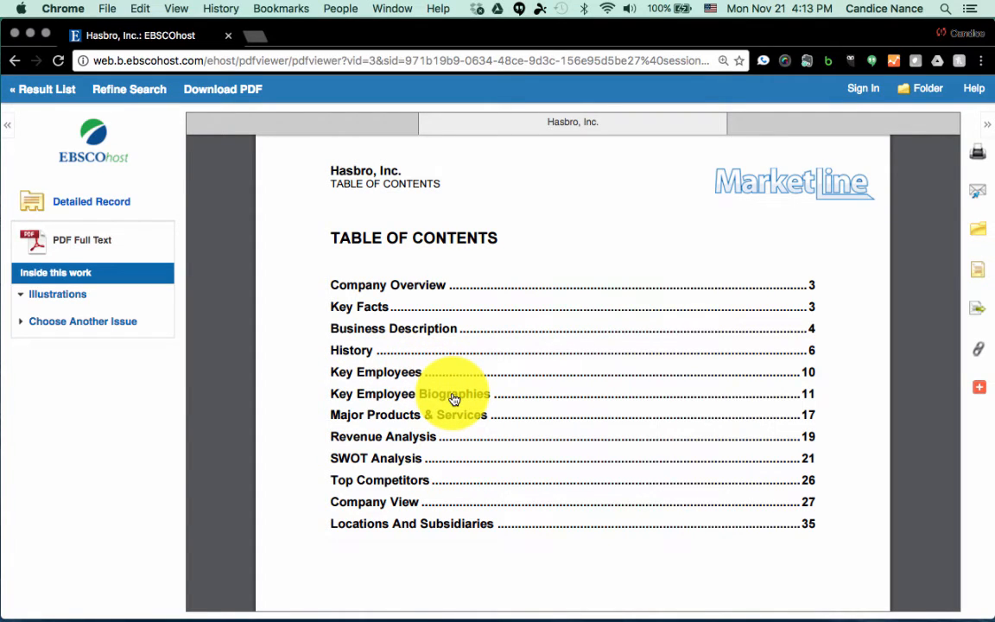
pyautogui.moveTo(465, 422)
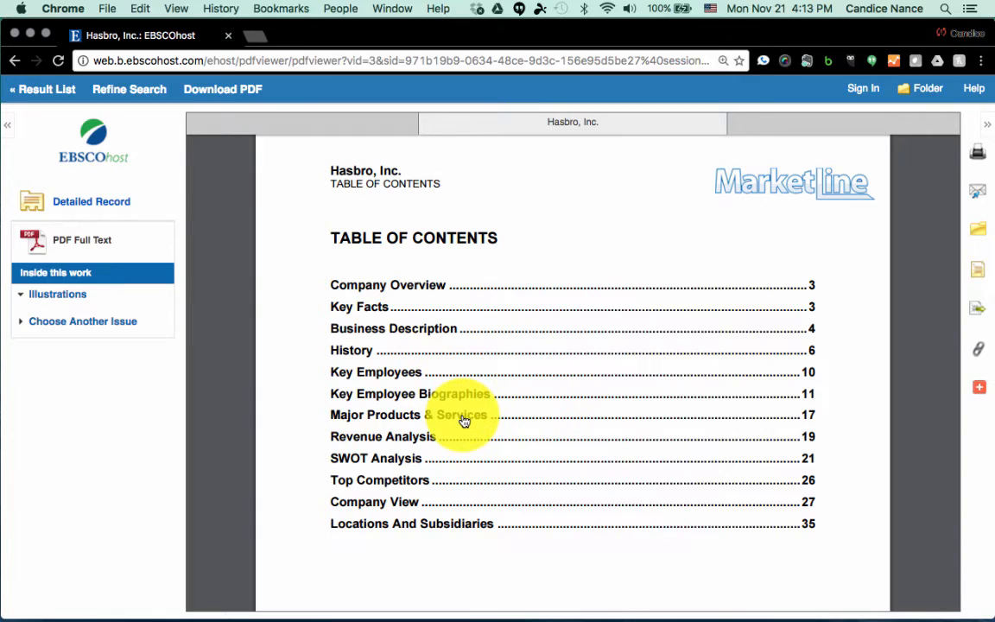
pyautogui.moveTo(423, 421)
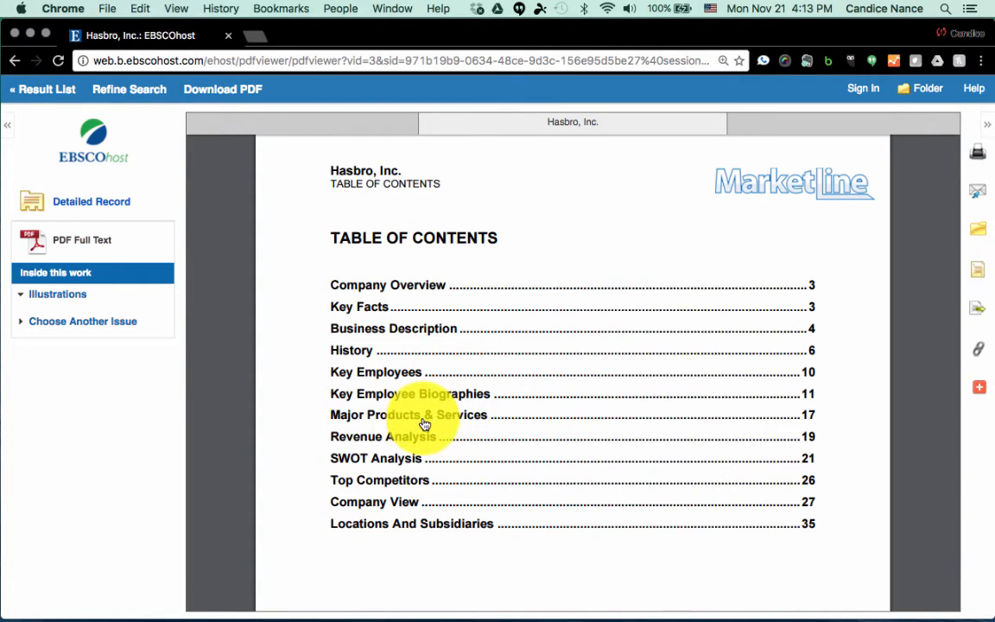
pyautogui.moveTo(415, 444)
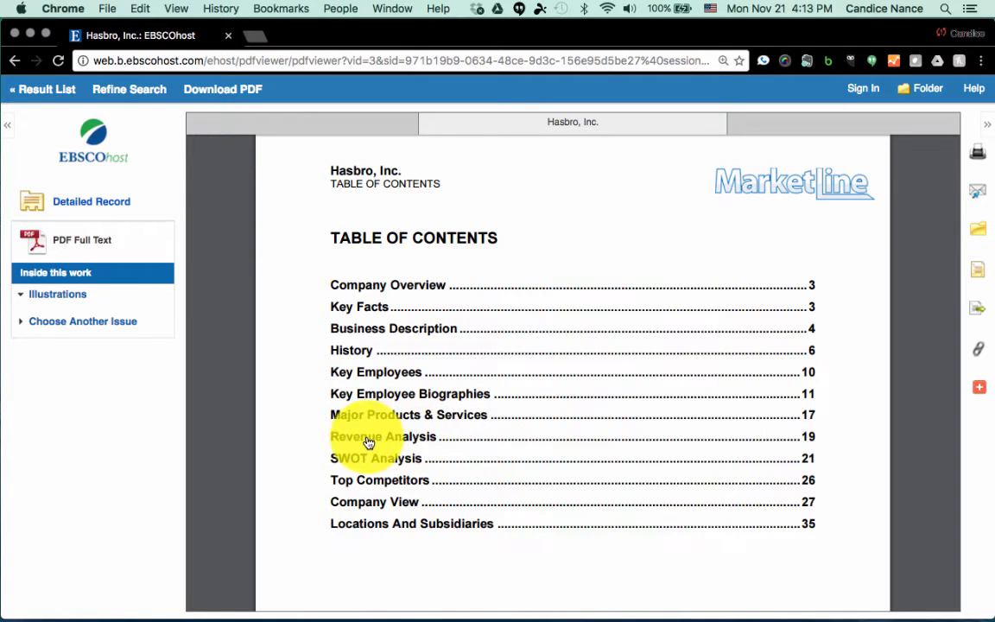
pyautogui.moveTo(412, 465)
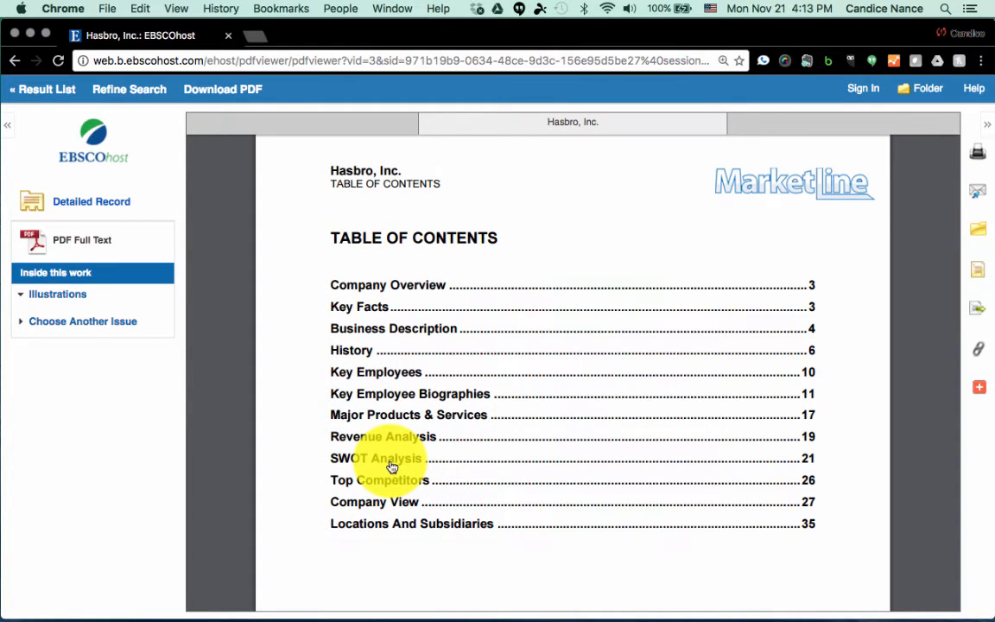
pyautogui.moveTo(394, 490)
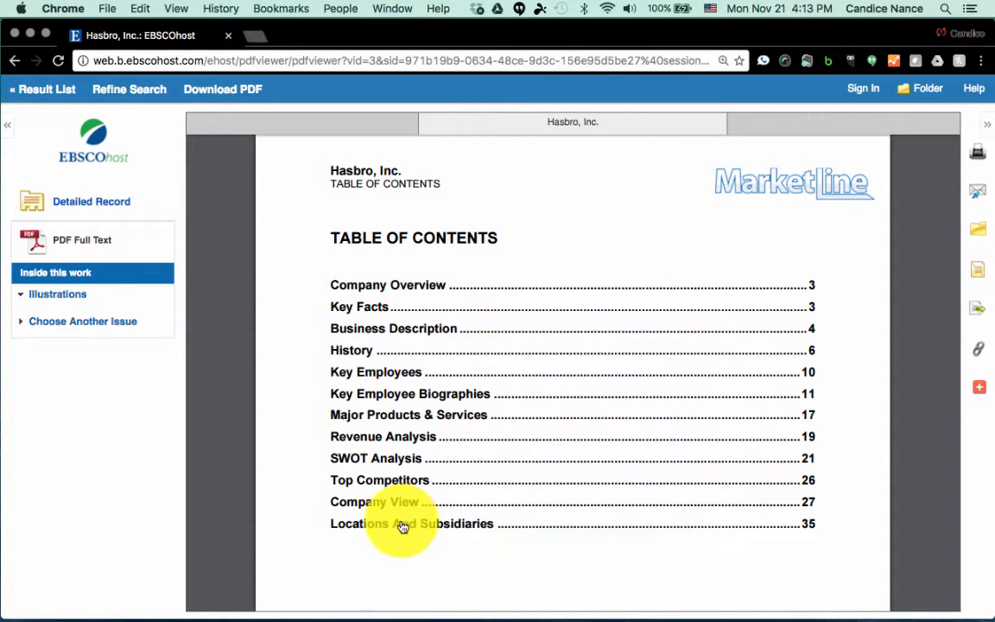
pyautogui.moveTo(462, 532)
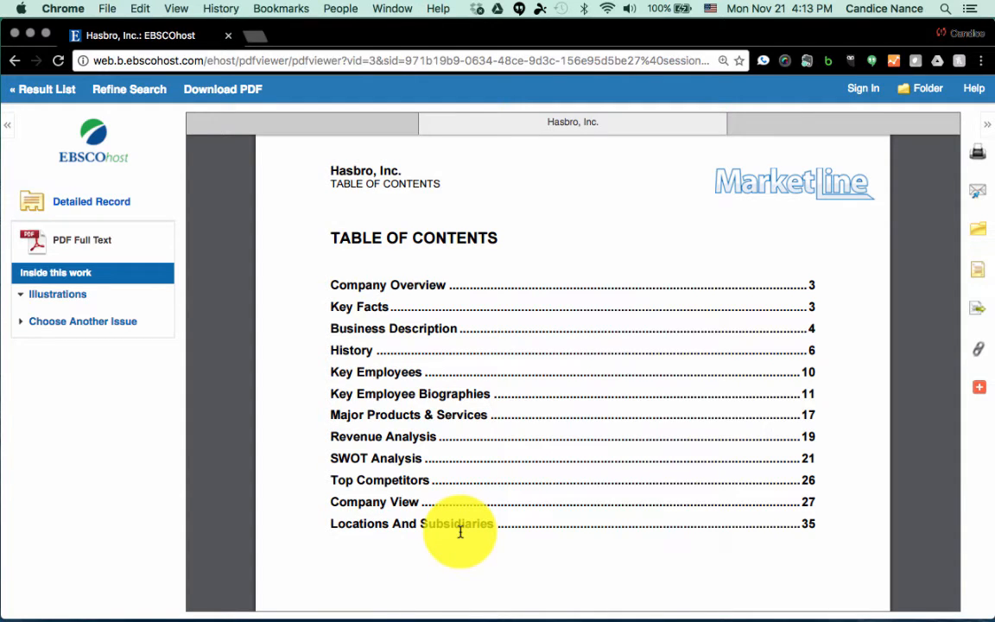
pyautogui.moveTo(446, 447)
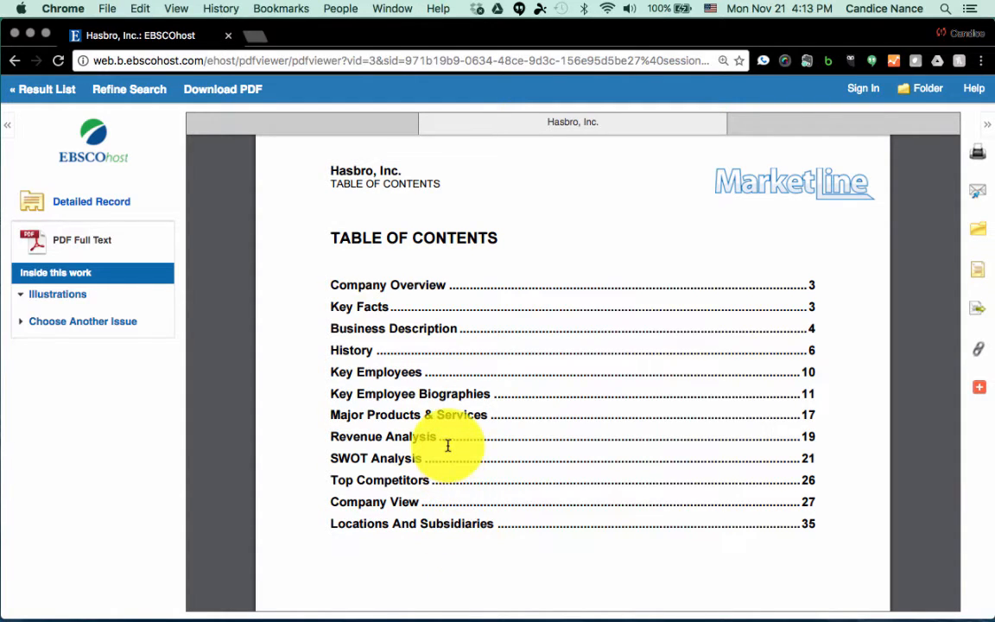
# Jump to the SWOT Analysis section on page 21 and read through its strengths, weaknesses, opportunities and threats
pyautogui.click(373, 459)
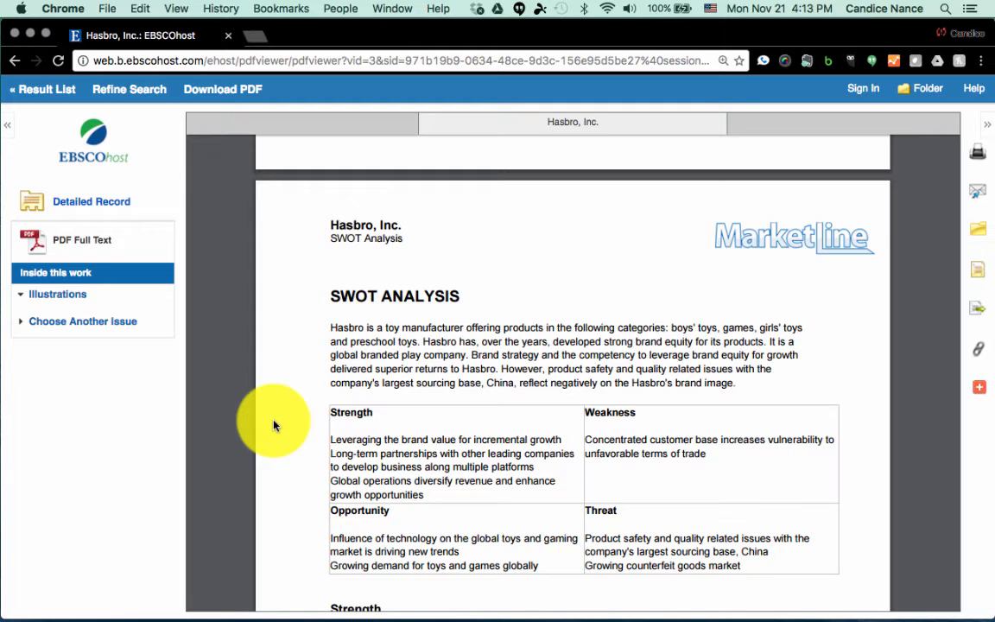
pyautogui.scroll(-3)
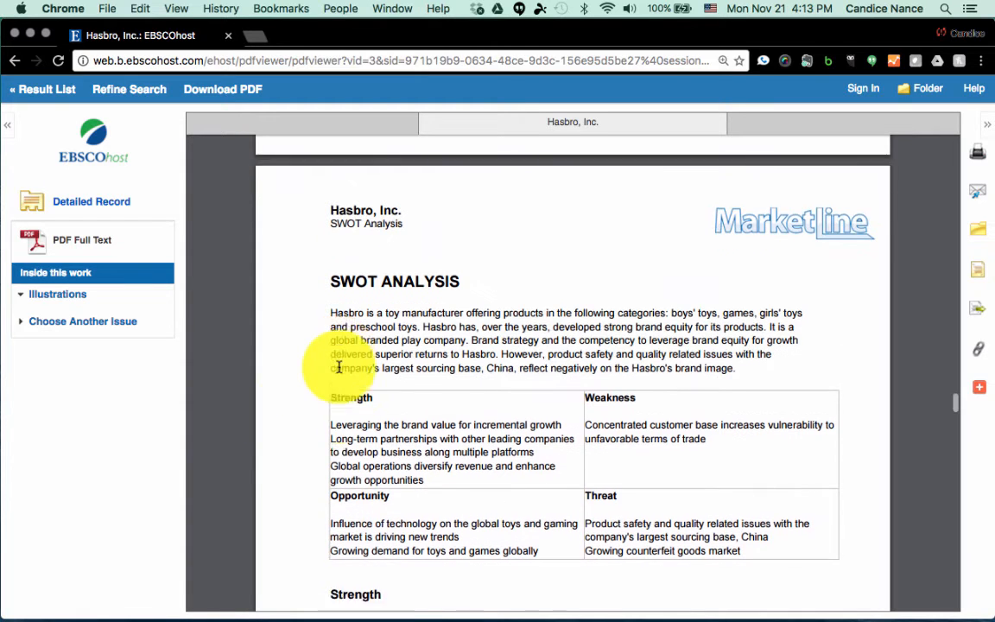
pyautogui.scroll(-3)
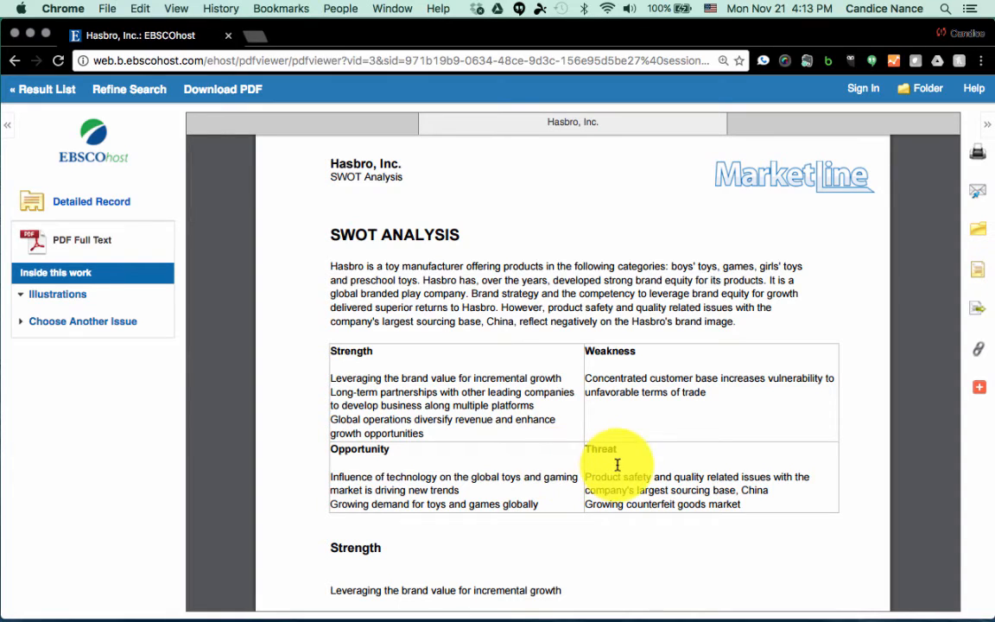
pyautogui.moveTo(454, 377)
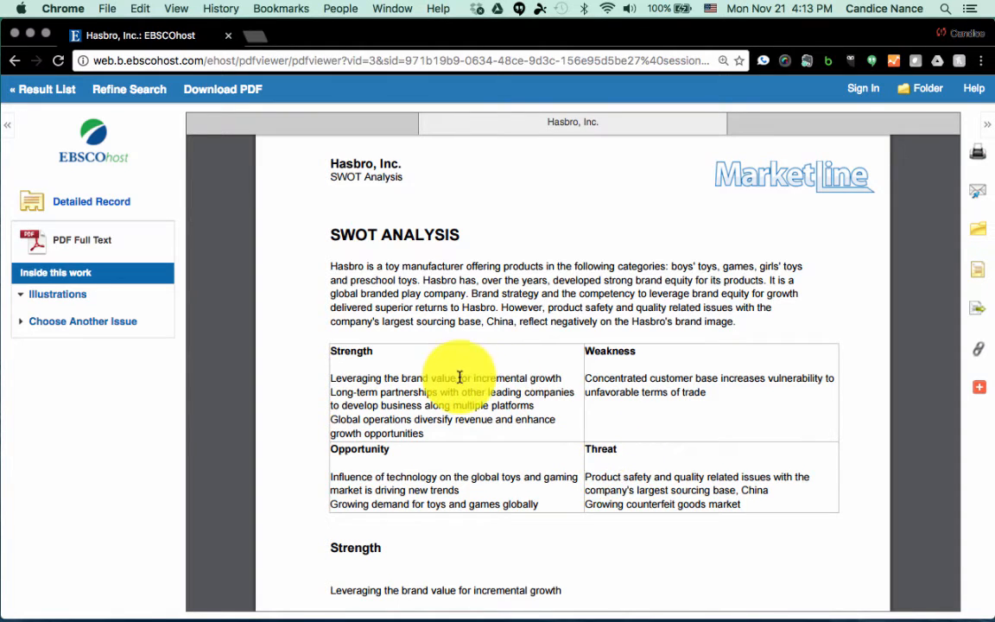
pyautogui.moveTo(584, 391)
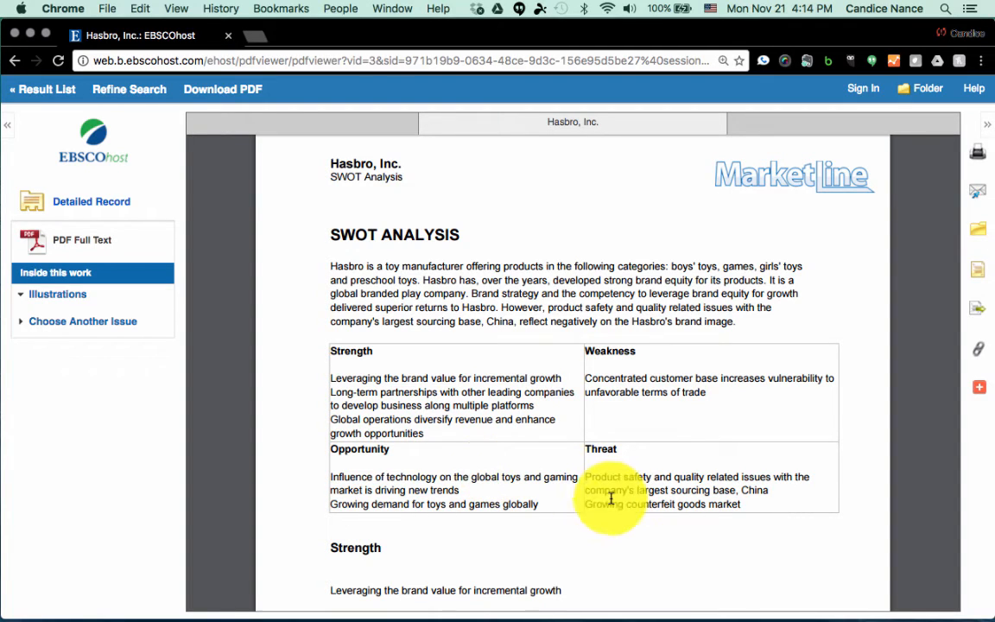
pyautogui.moveTo(511, 498)
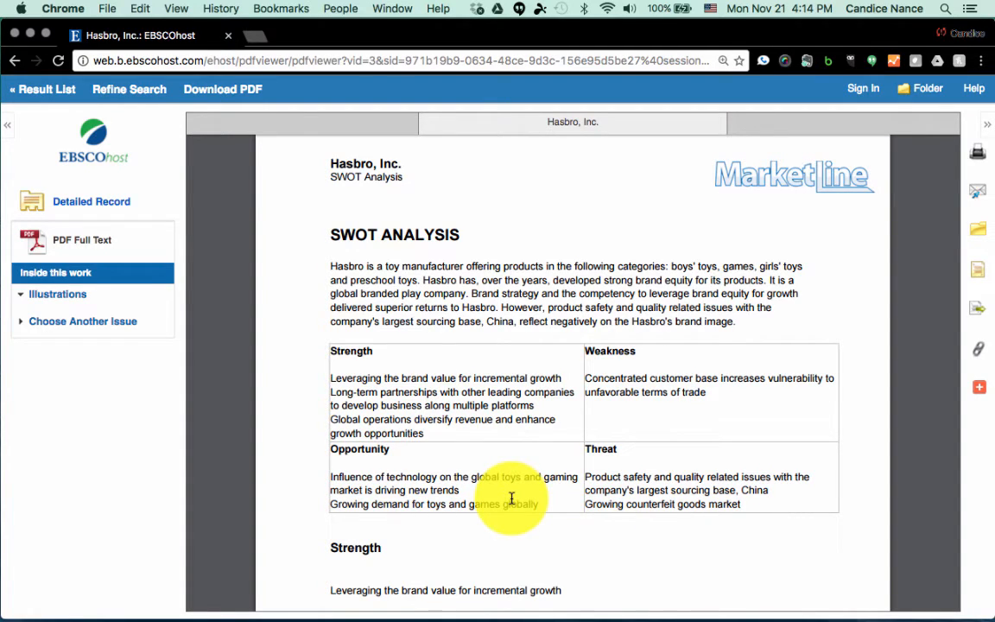
pyautogui.moveTo(439, 468)
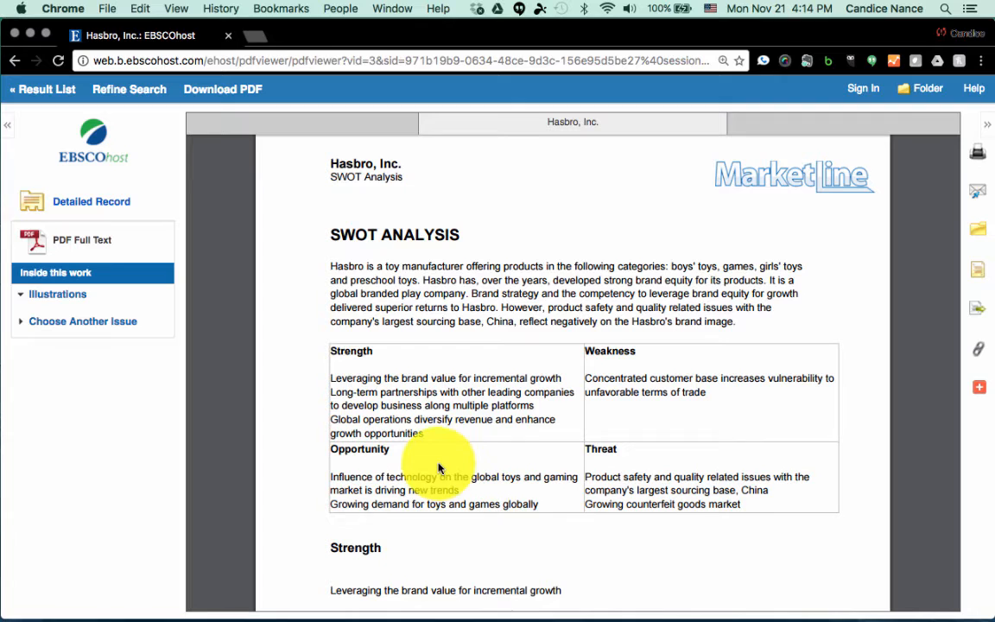
pyautogui.moveTo(517, 440)
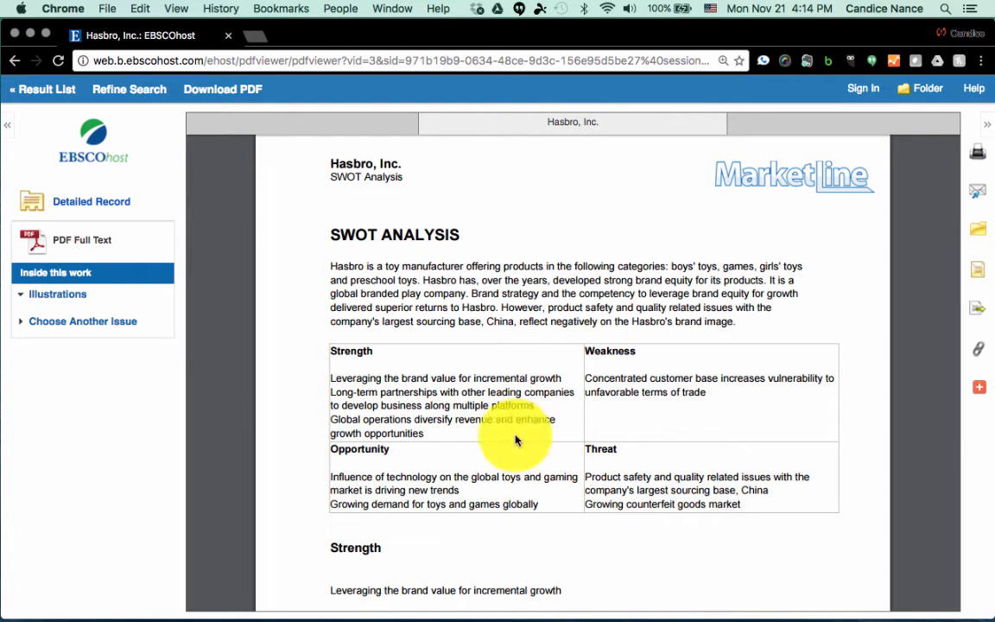
pyautogui.moveTo(529, 392)
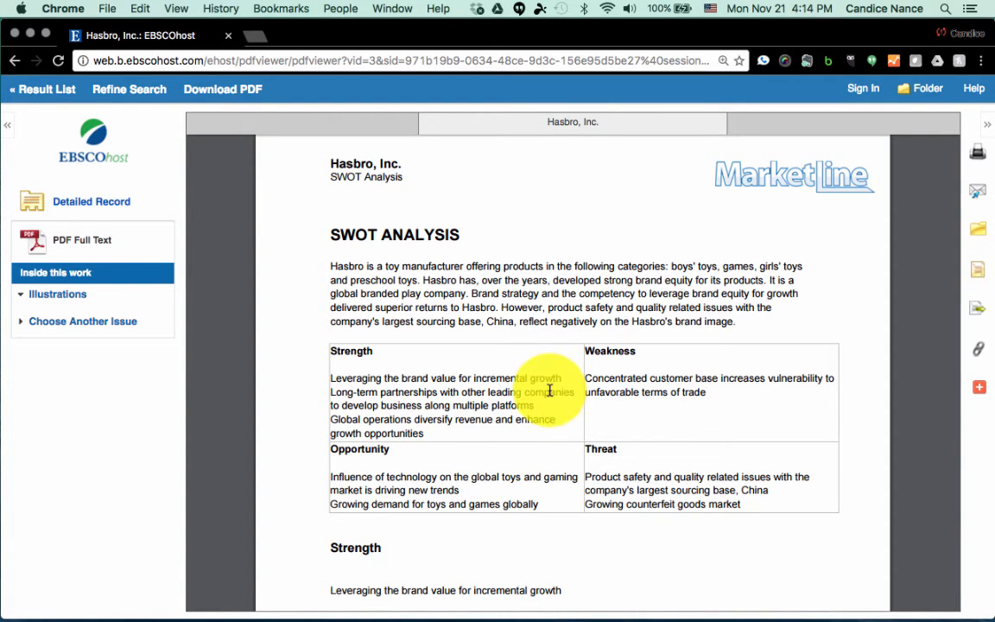
pyautogui.scroll(-3)
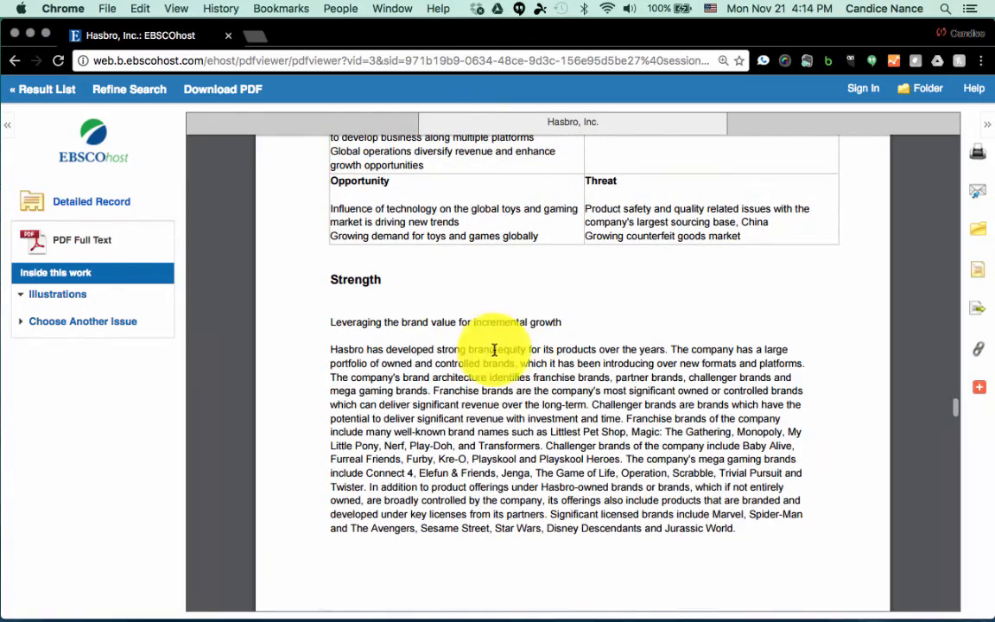
pyautogui.scroll(-3)
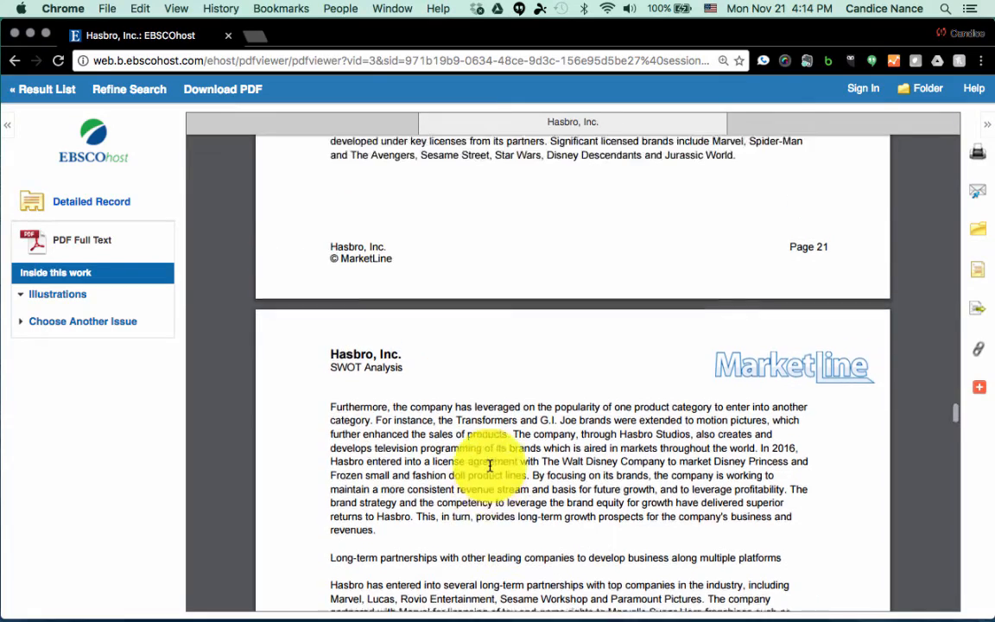
pyautogui.scroll(-3)
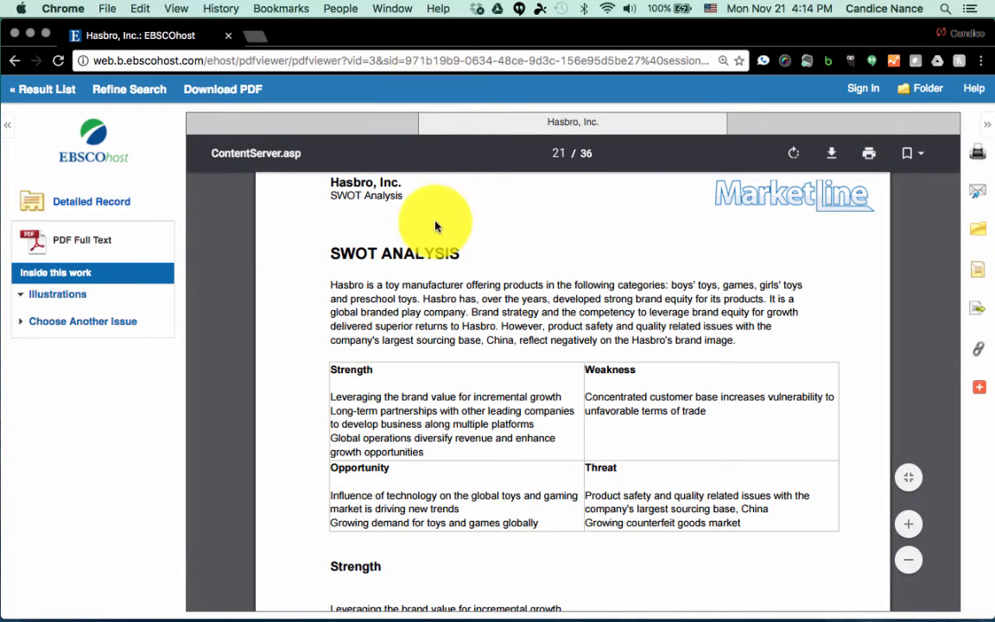
pyautogui.moveTo(553, 156)
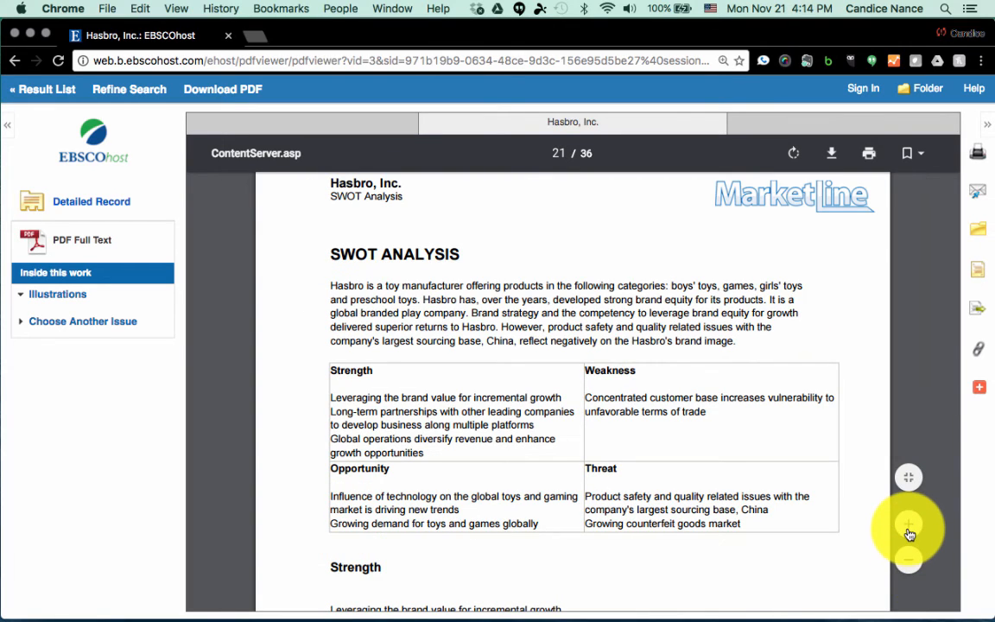
pyautogui.moveTo(905, 529)
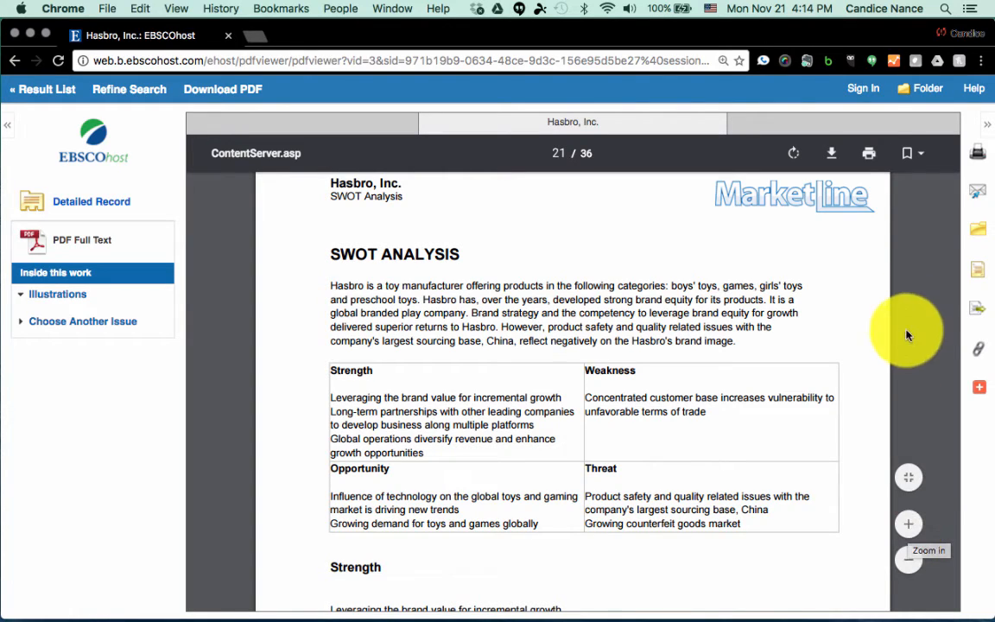
pyautogui.moveTo(831, 159)
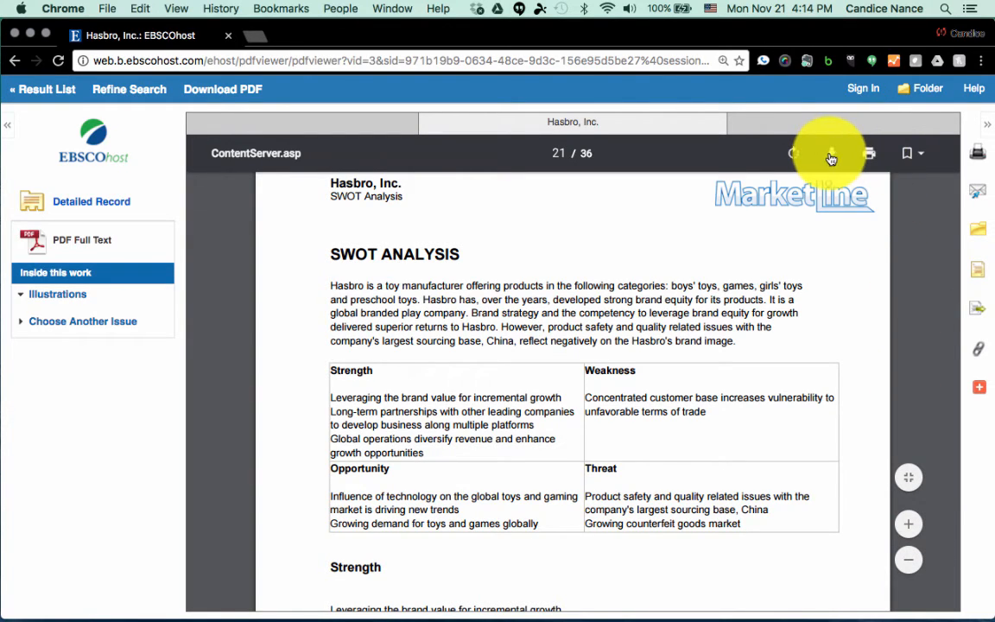
# Download the report PDF to the Desktop, naming it 'Marketline Report - Hasbro Inc'
pyautogui.click(829, 152)
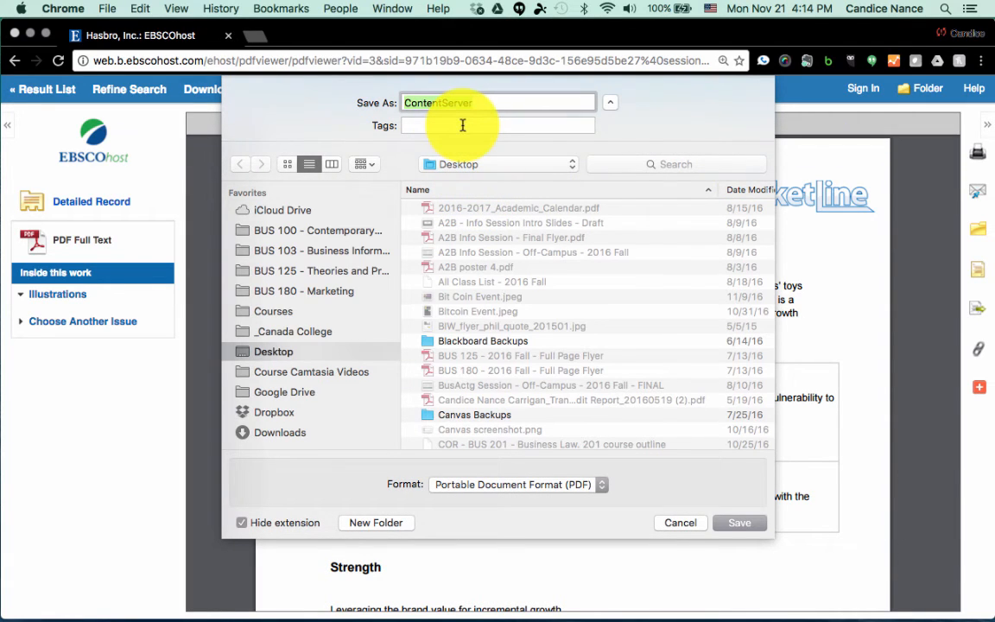
pyautogui.write('Marketline')
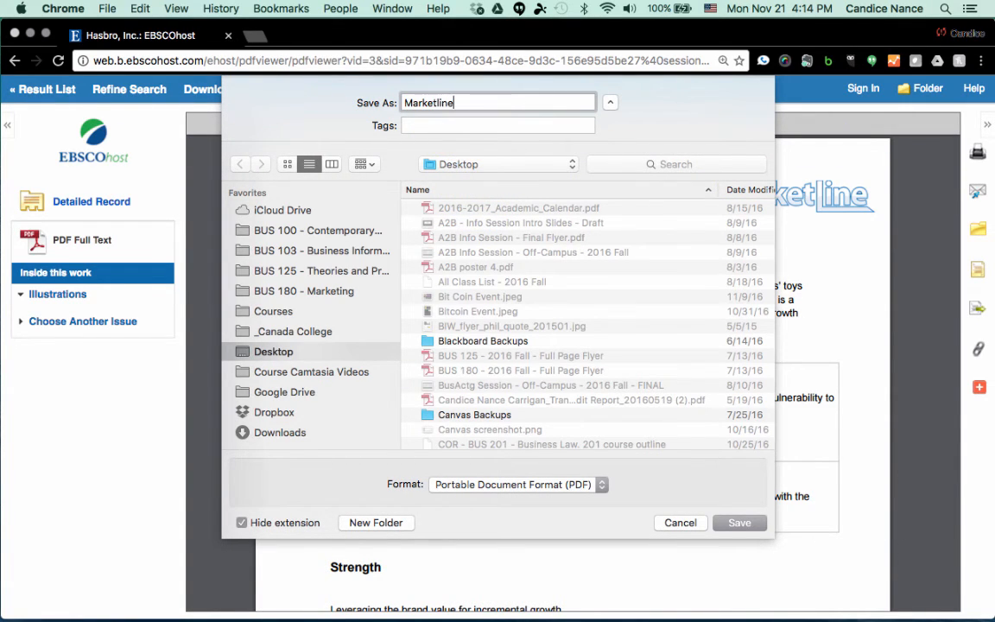
pyautogui.write('Report - Hasb')
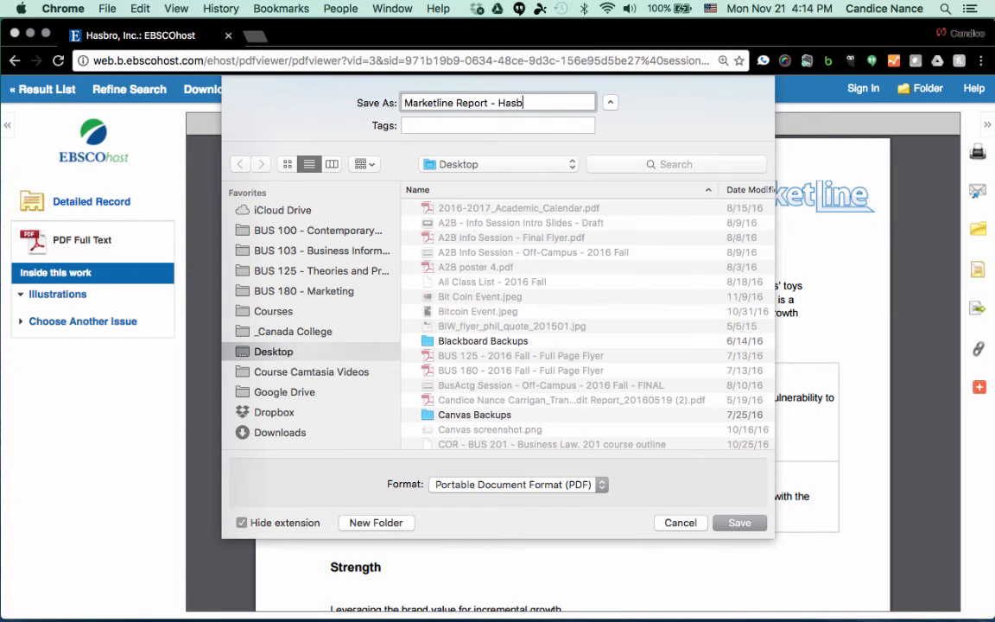
pyautogui.write('ro Inc')
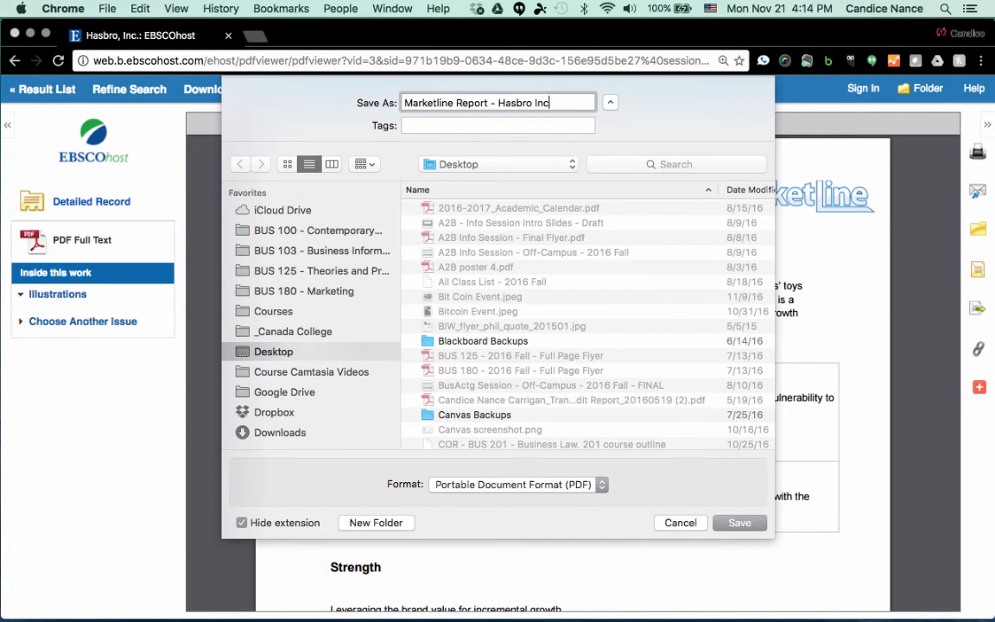